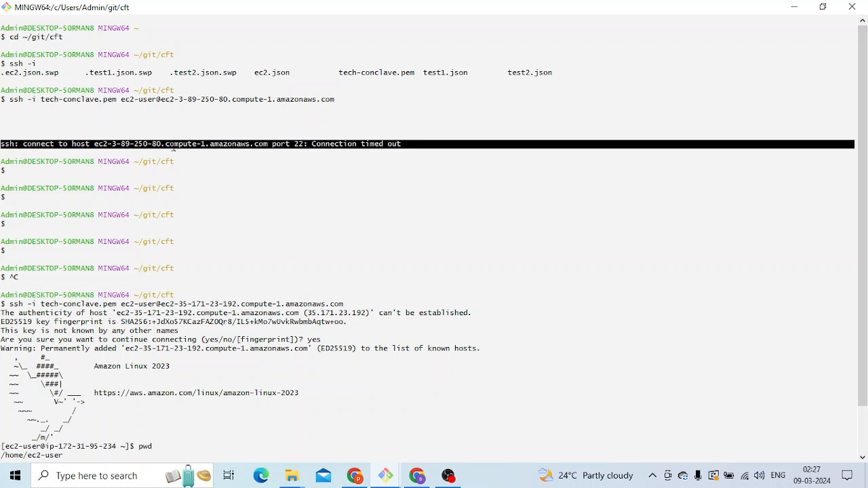
# - Highlight port 22 and the timed-out host name in the SSH timeout error
pyautogui.doubleClick(180, 143)
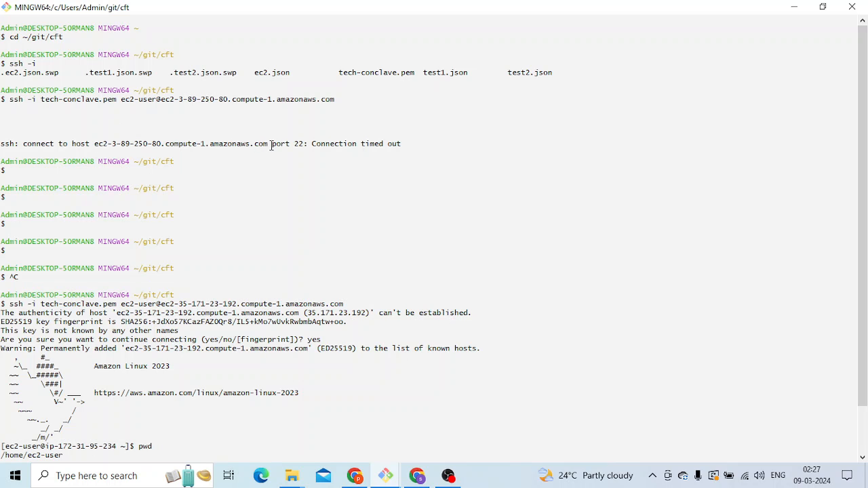
pyautogui.doubleClick(181, 143)
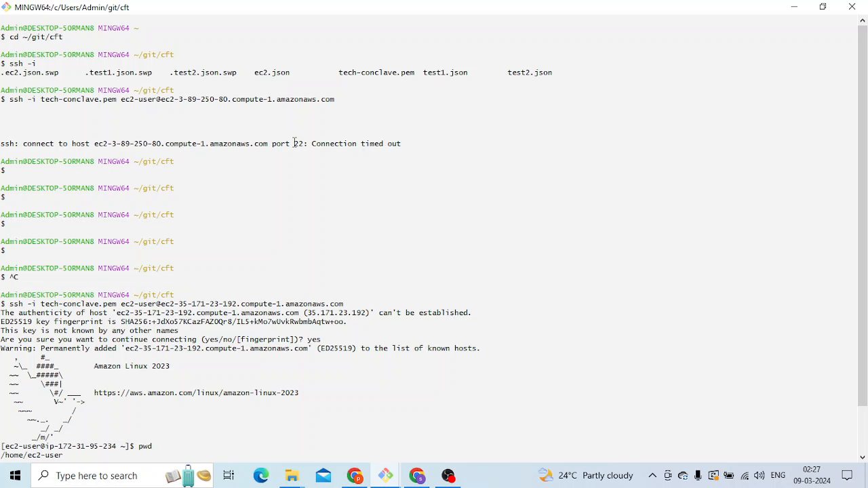
pyautogui.doubleClick(296, 143)
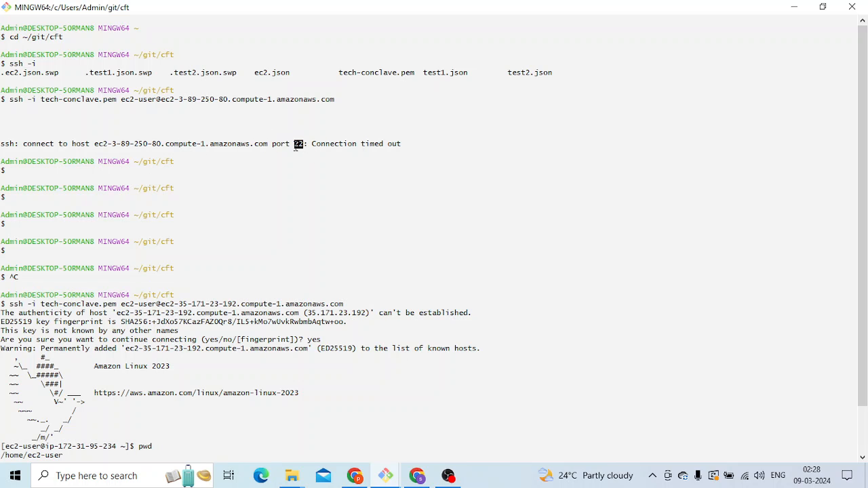
pyautogui.moveTo(200, 144)
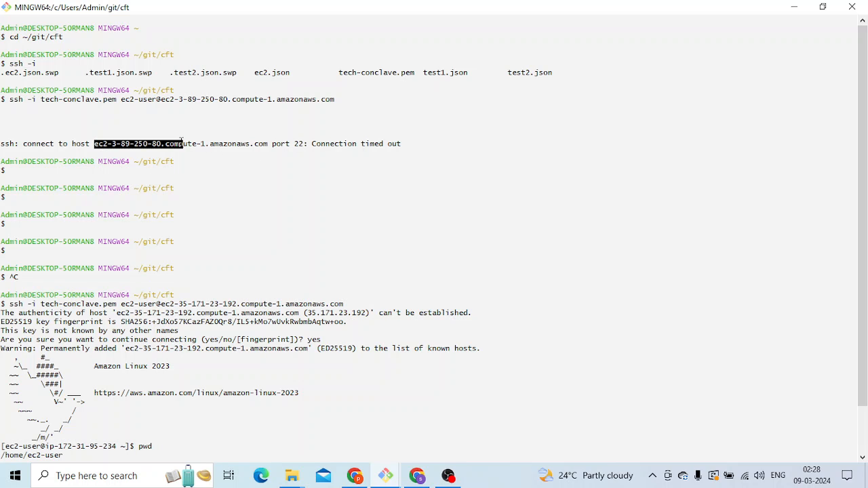
pyautogui.moveTo(94, 144); pyautogui.dragTo(268, 143)
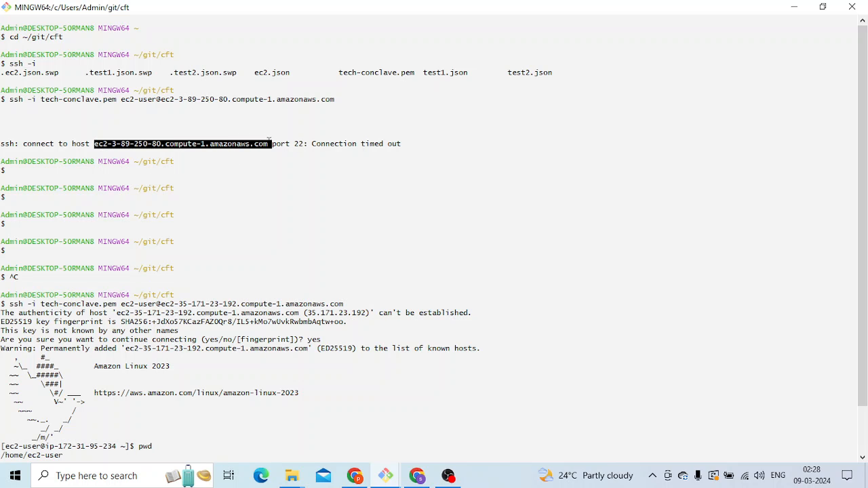
pyautogui.moveTo(808, 20)
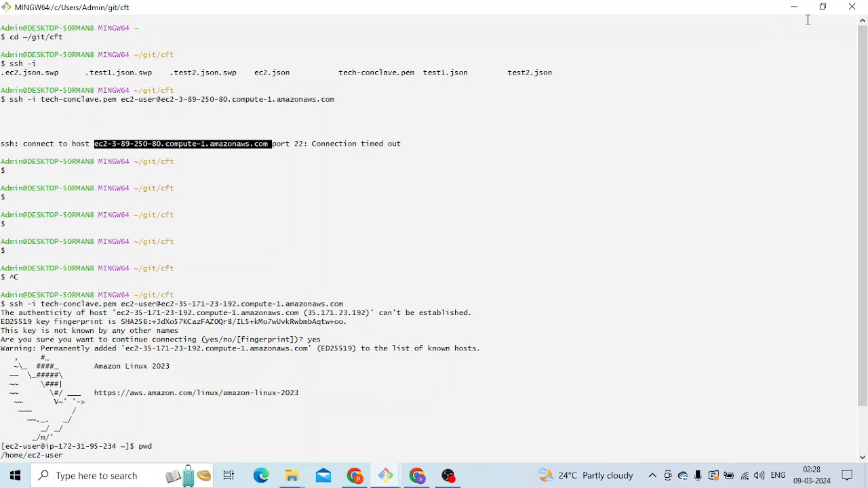
pyautogui.moveTo(794, 7)
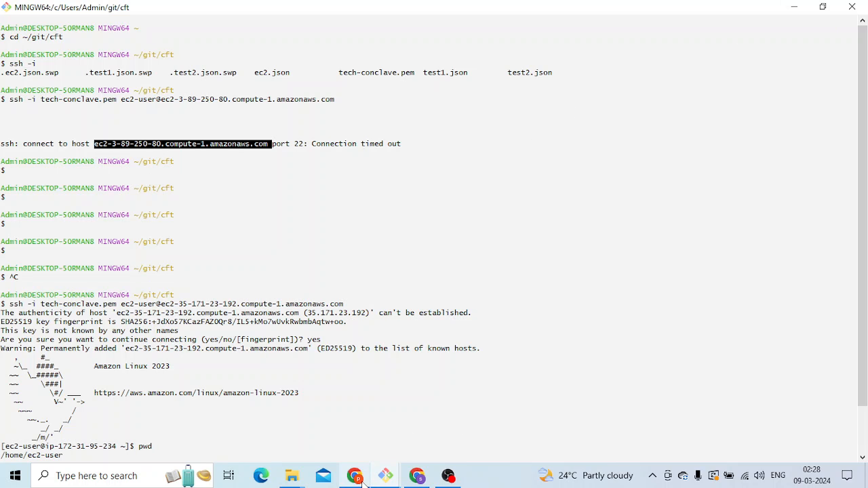
# - Show the Instance summary for instance i-05b80307531b1d253 in the browser
pyautogui.click(416, 475)
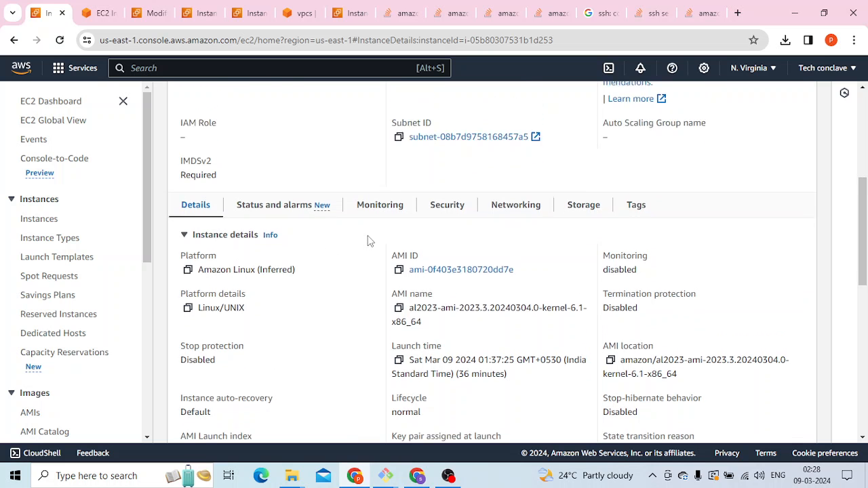
pyautogui.scroll(3)
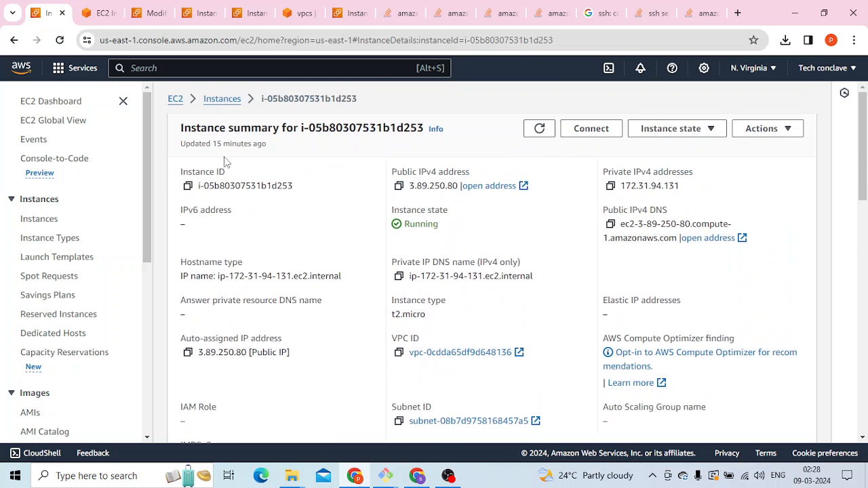
pyautogui.scroll(-3)
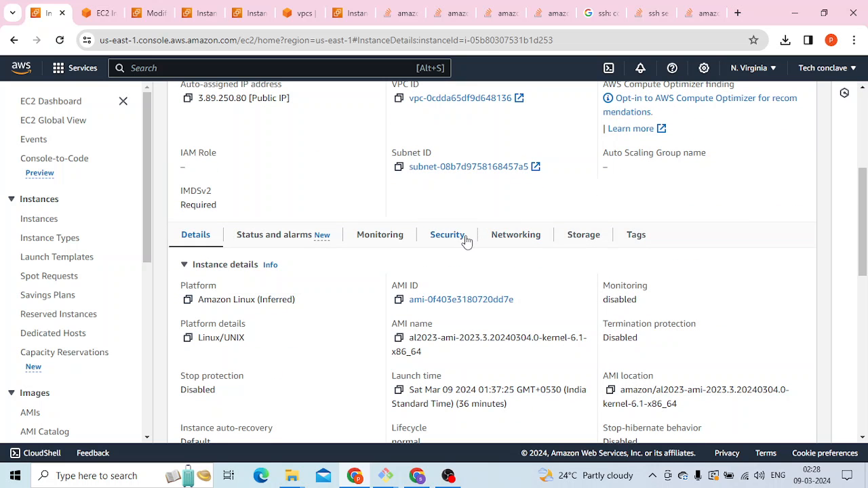
# - Show the instance's Security tab and highlight the second inbound rule's All protocol
pyautogui.click(447, 234)
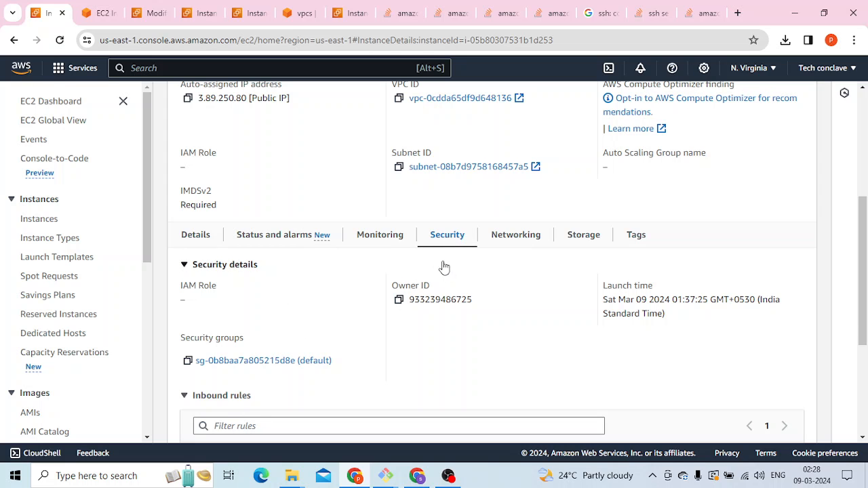
pyautogui.scroll(-3)
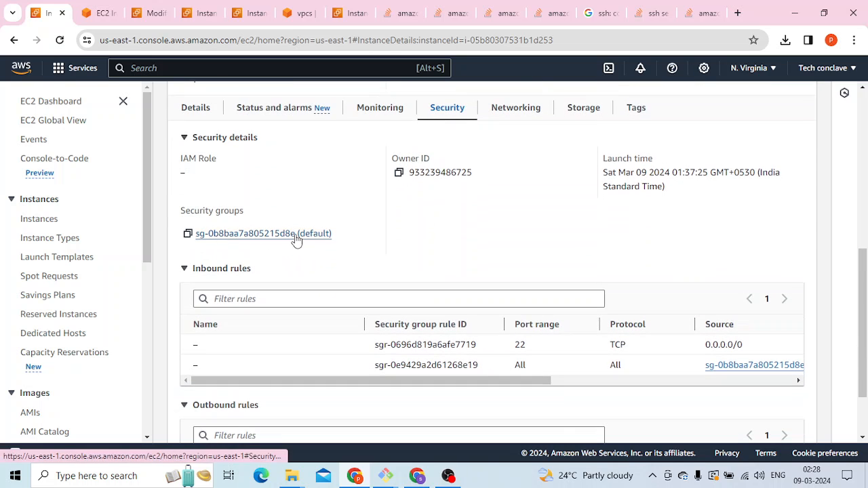
pyautogui.moveTo(380, 159)
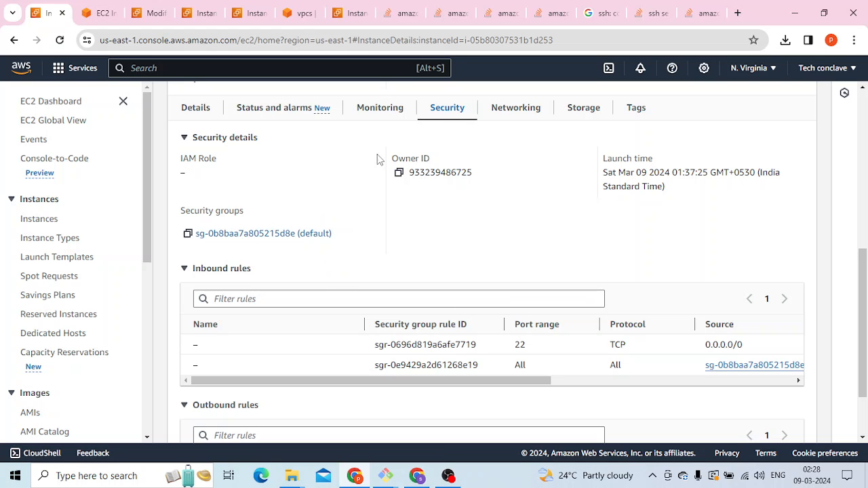
pyautogui.moveTo(473, 378)
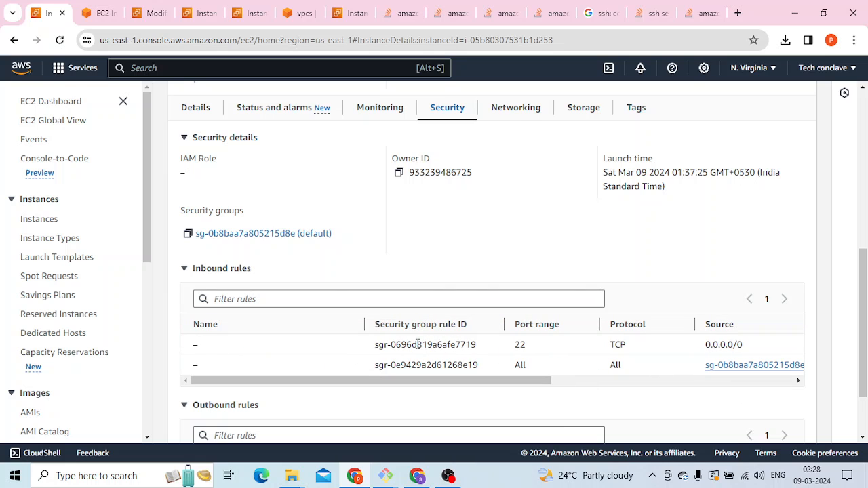
pyautogui.doubleClick(418, 365)
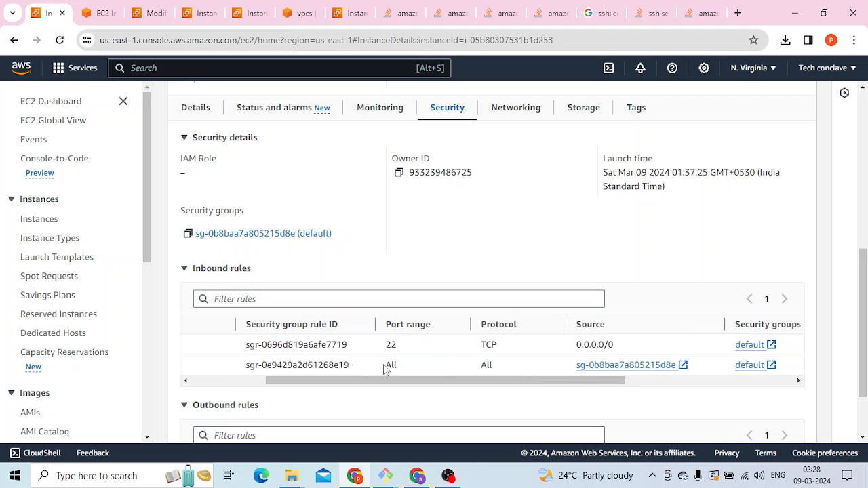
pyautogui.doubleClick(487, 365)
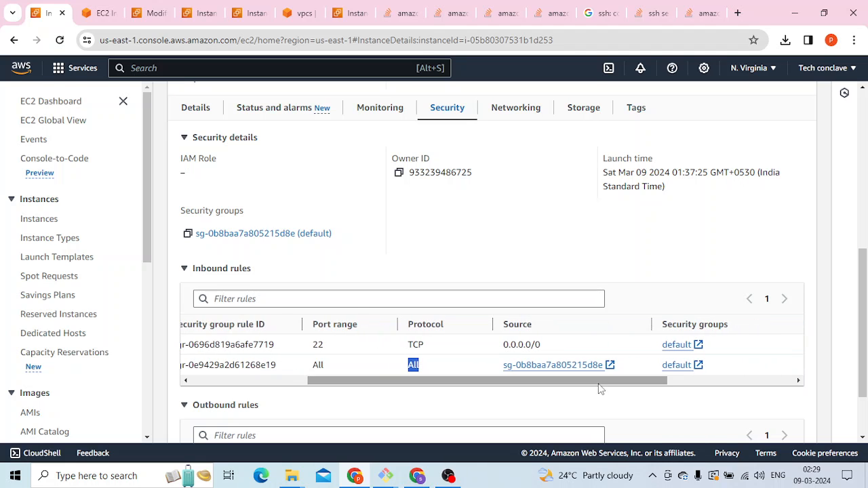
pyautogui.moveTo(548, 365)
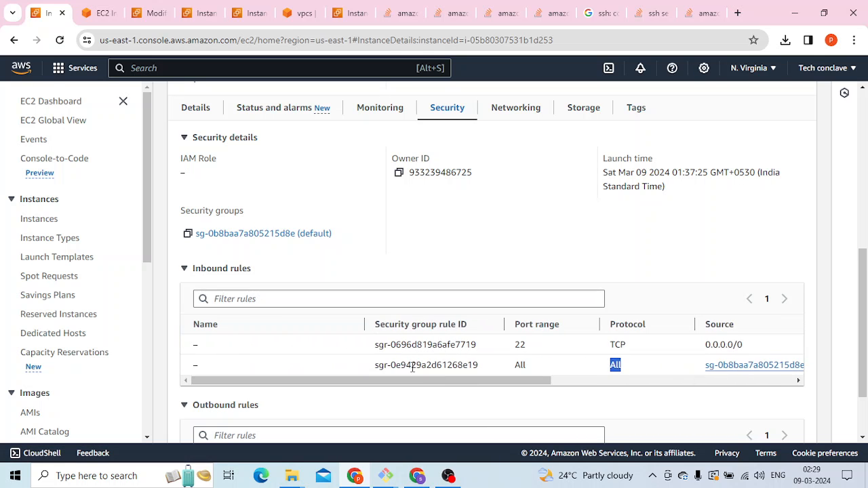
# - Highlight the all-traffic rule's ID and scroll across the Inbound rules table
pyautogui.doubleClick(426, 365)
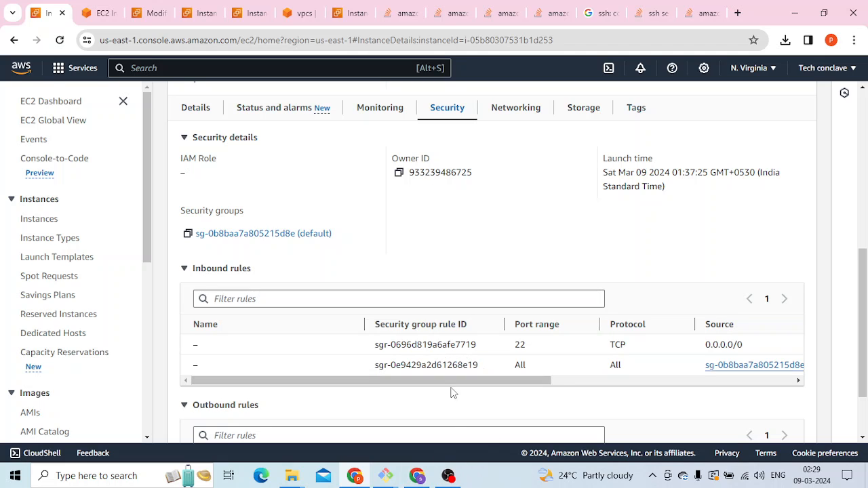
pyautogui.doubleClick(434, 365)
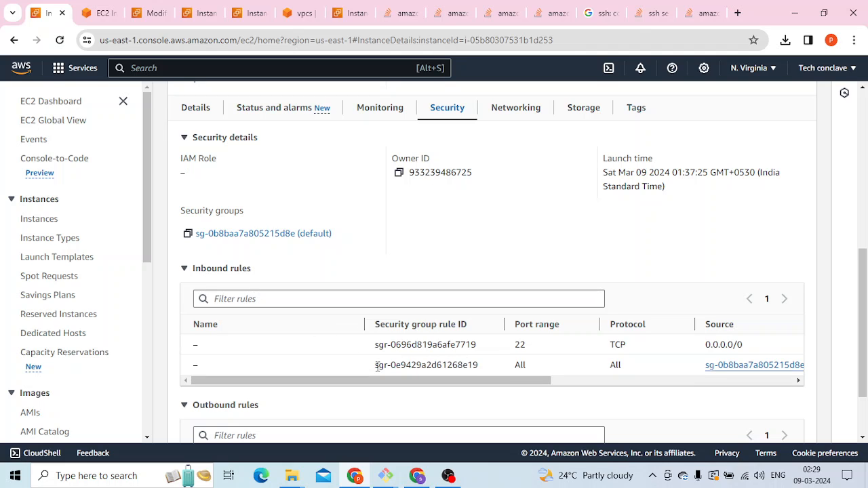
pyautogui.doubleClick(426, 365)
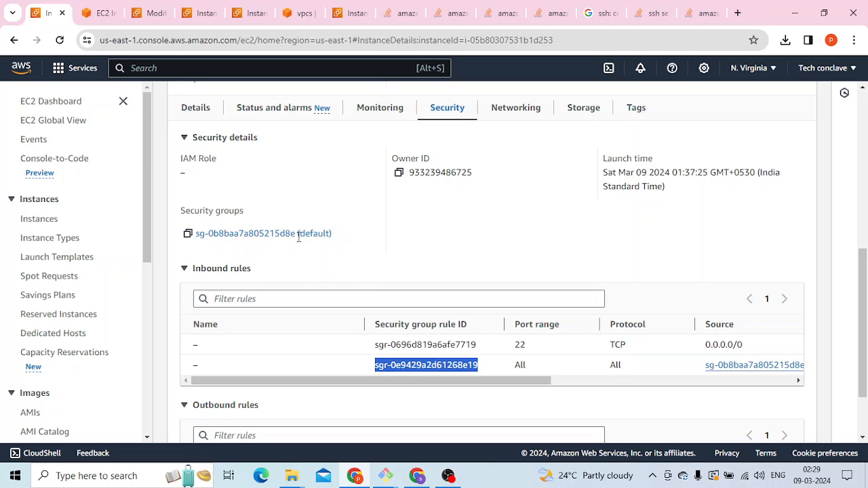
pyautogui.scroll(3)
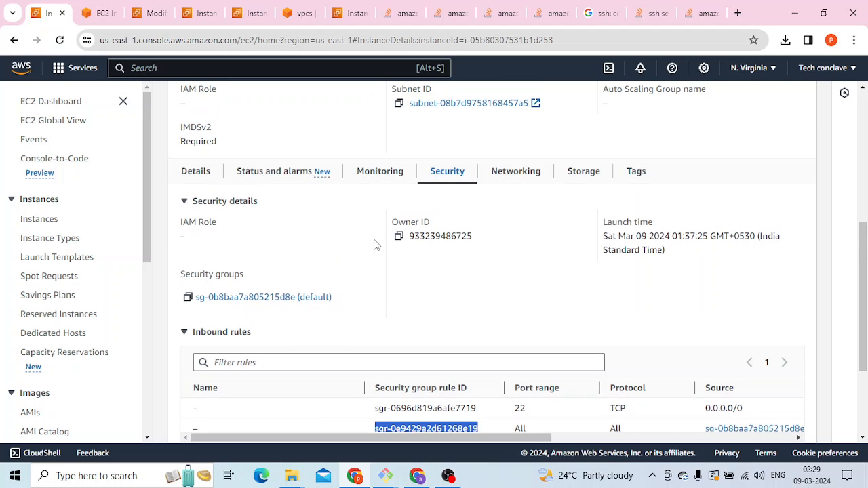
pyautogui.scroll(3)
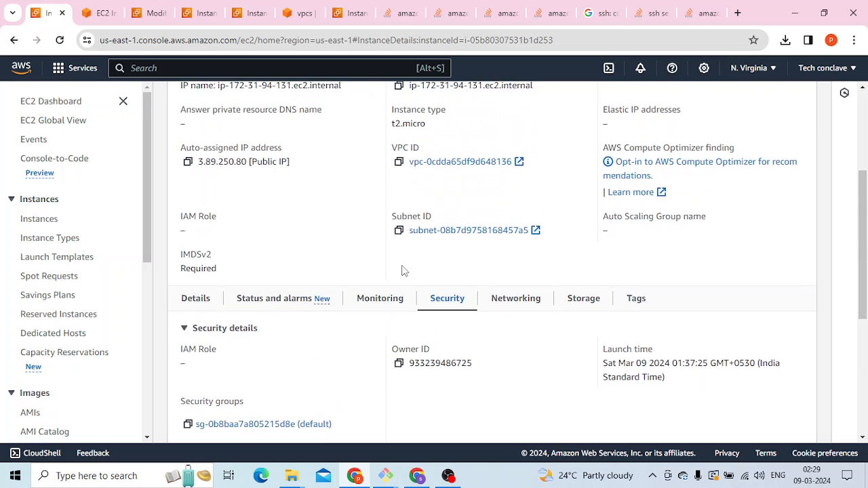
pyautogui.scroll(-3)
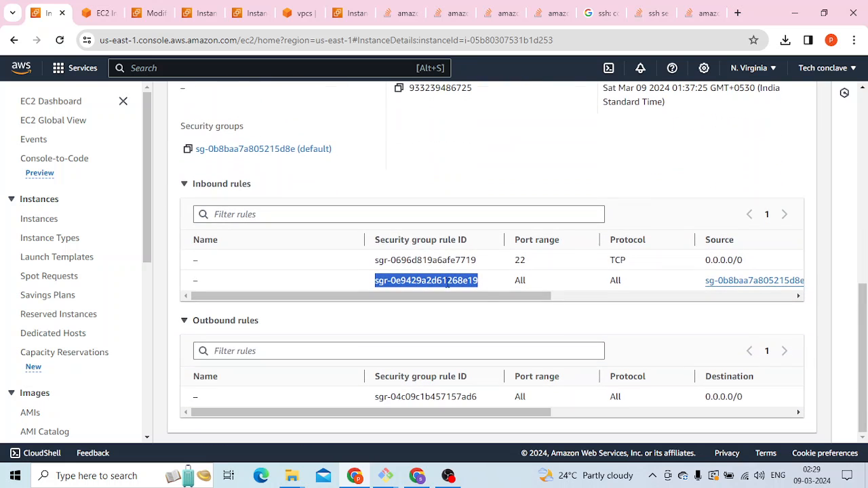
pyautogui.hscroll(3)
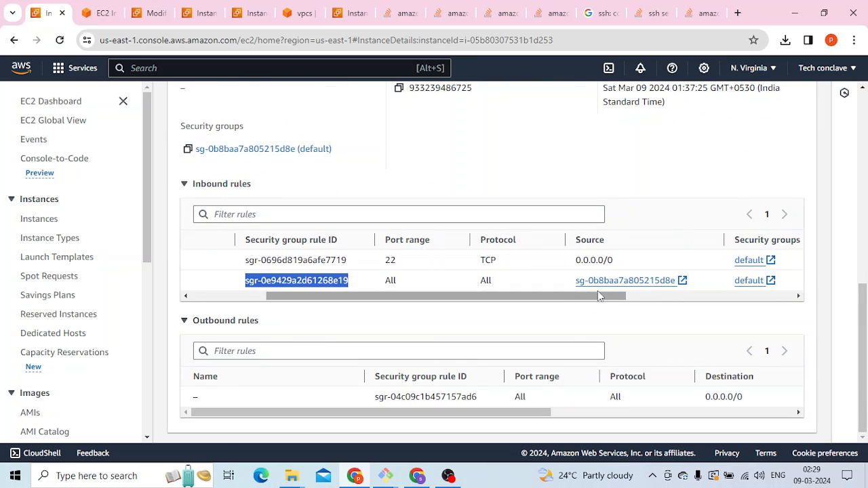
pyautogui.moveTo(264, 170)
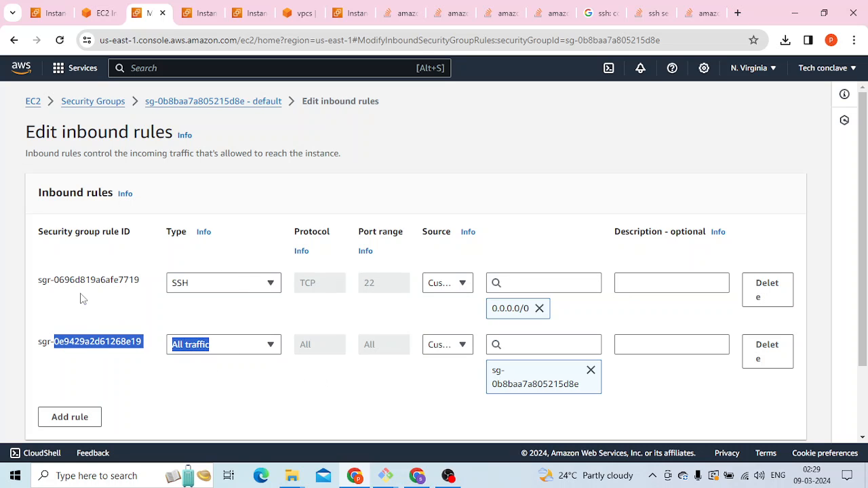
pyautogui.moveTo(115, 424)
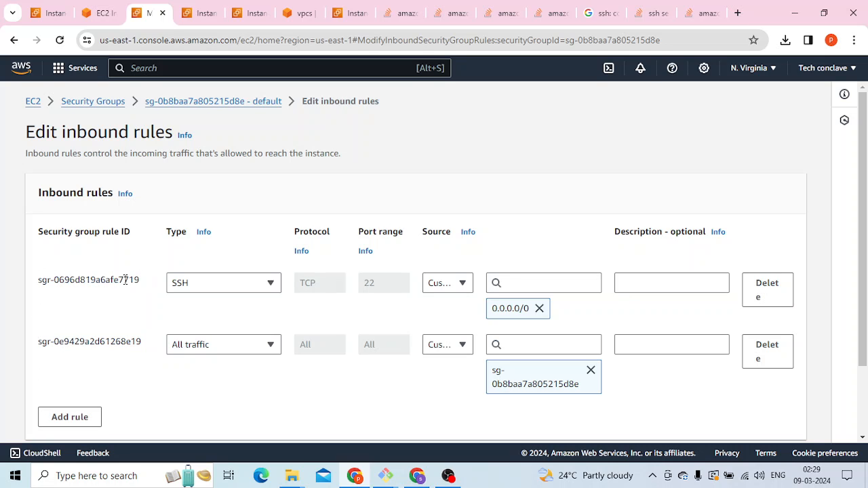
pyautogui.moveTo(181, 289)
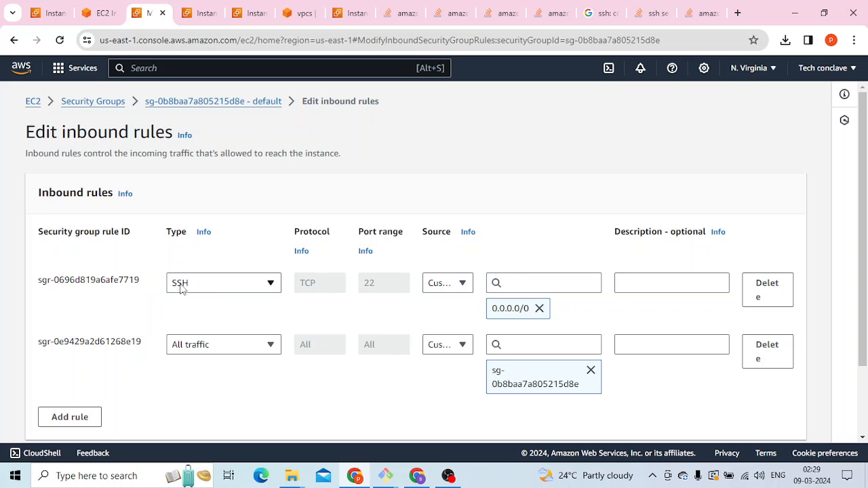
pyautogui.moveTo(164, 239)
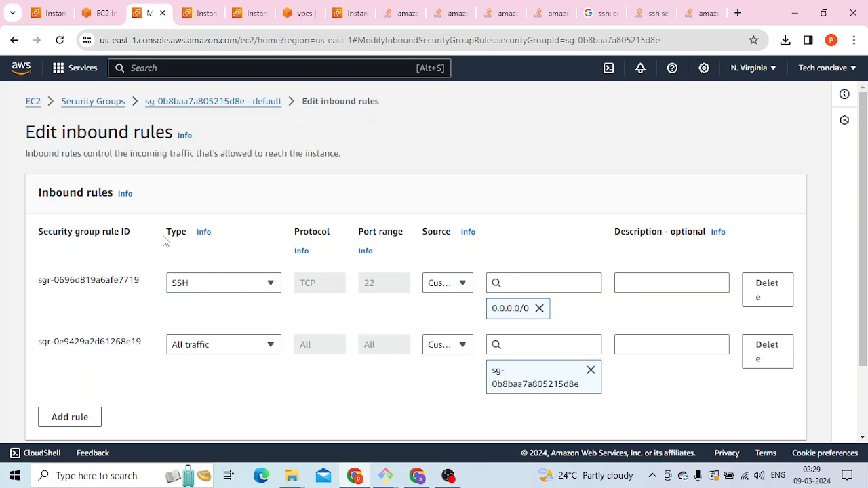
pyautogui.moveTo(239, 297)
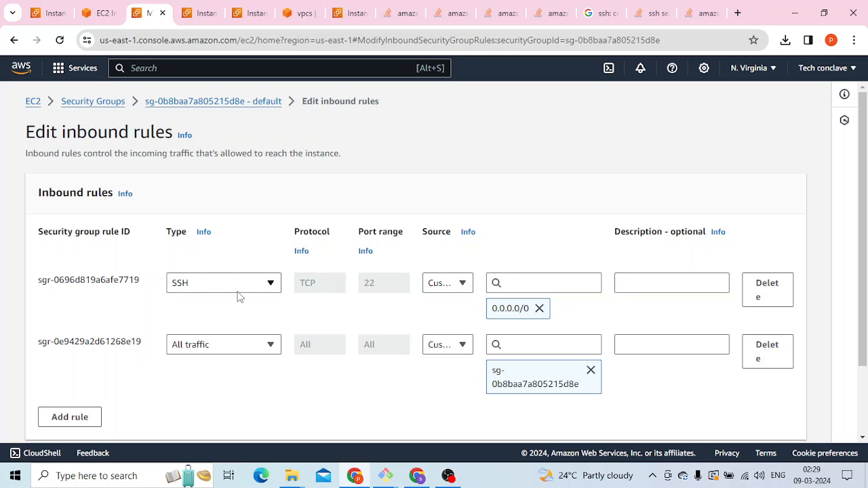
pyautogui.moveTo(226, 291)
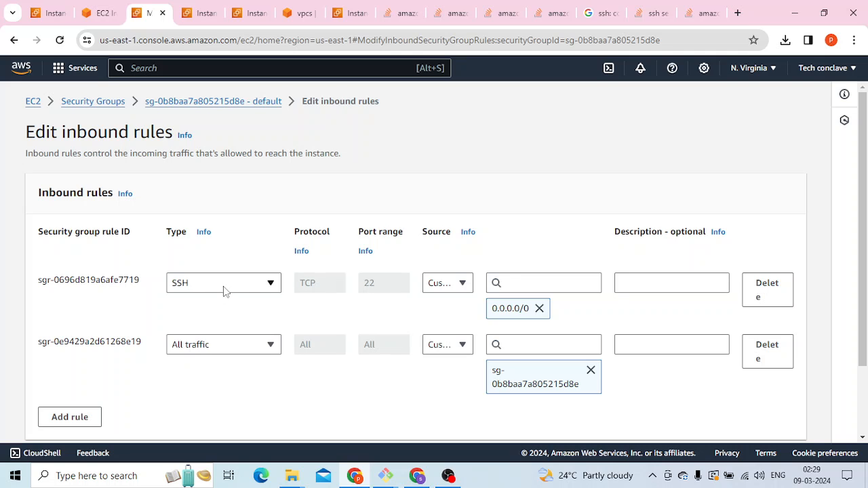
pyautogui.moveTo(218, 275)
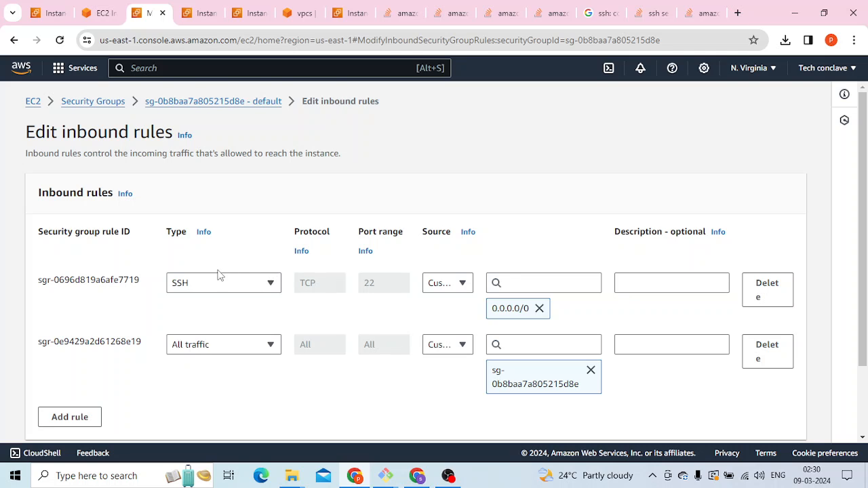
pyautogui.moveTo(246, 293)
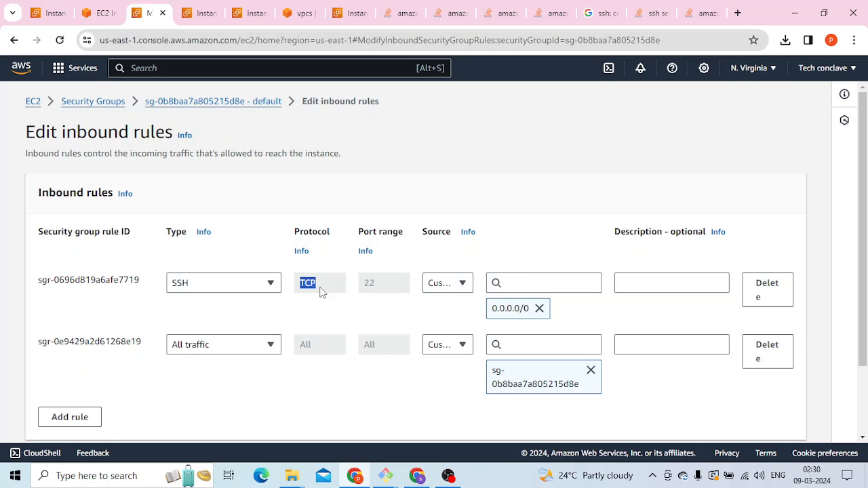
pyautogui.moveTo(370, 291)
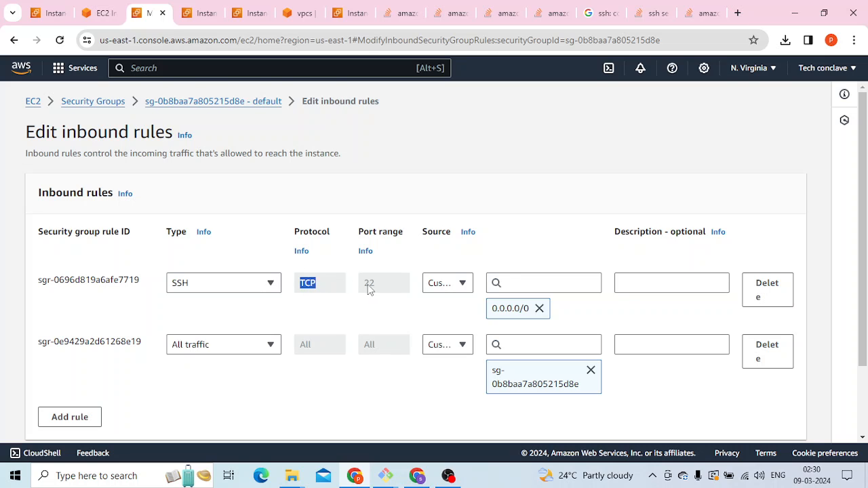
pyautogui.click(383, 283)
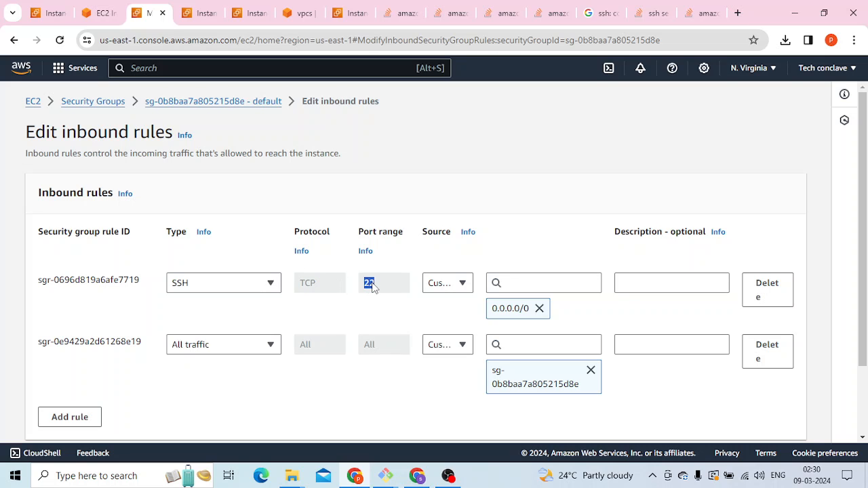
pyautogui.moveTo(356, 288)
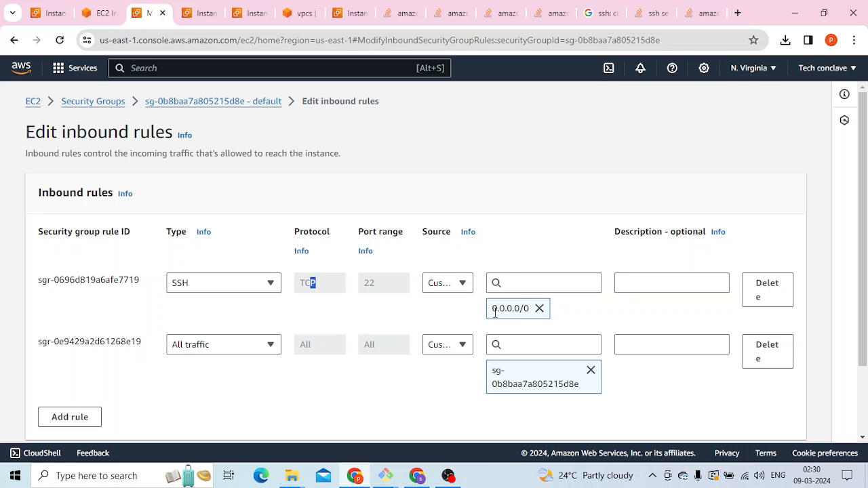
pyautogui.doubleClick(508, 309)
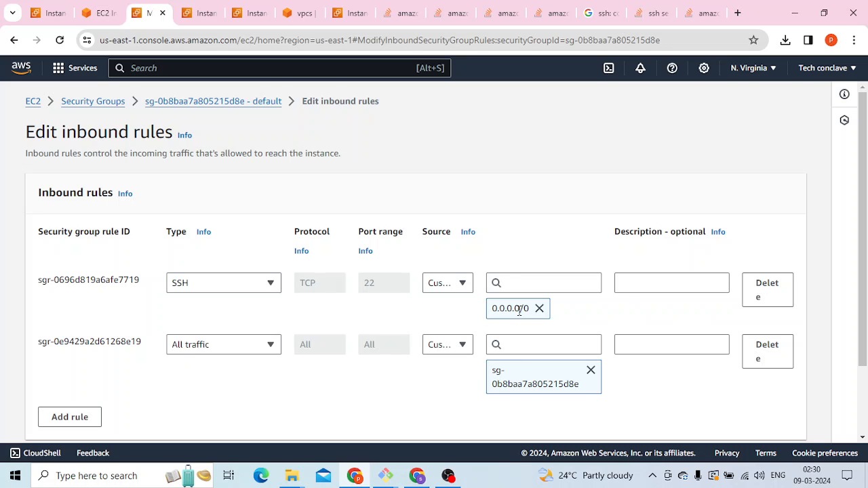
pyautogui.doubleClick(497, 309)
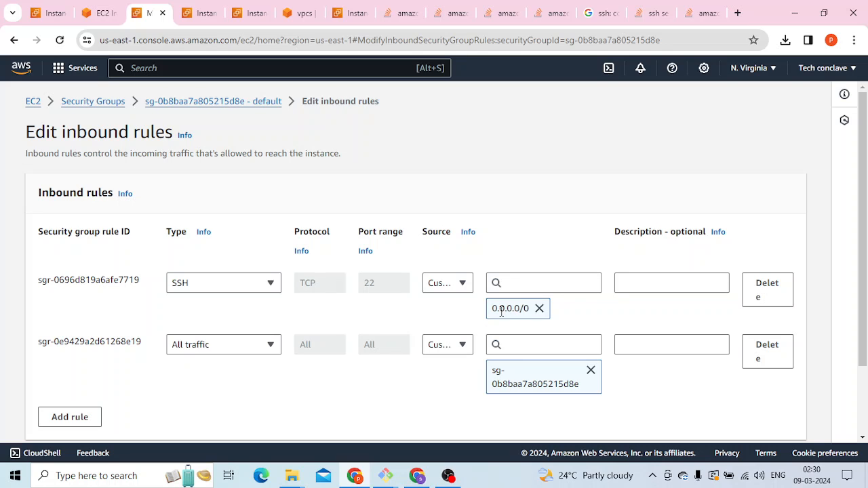
pyautogui.doubleClick(507, 309)
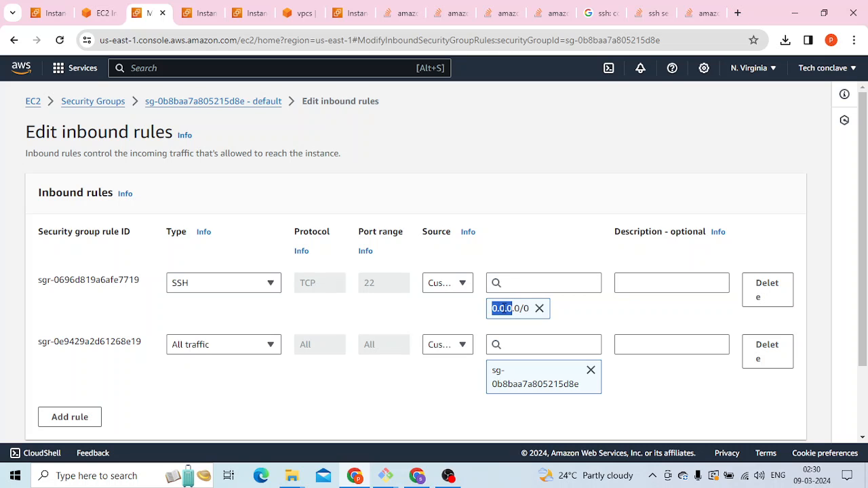
pyautogui.moveTo(486, 254)
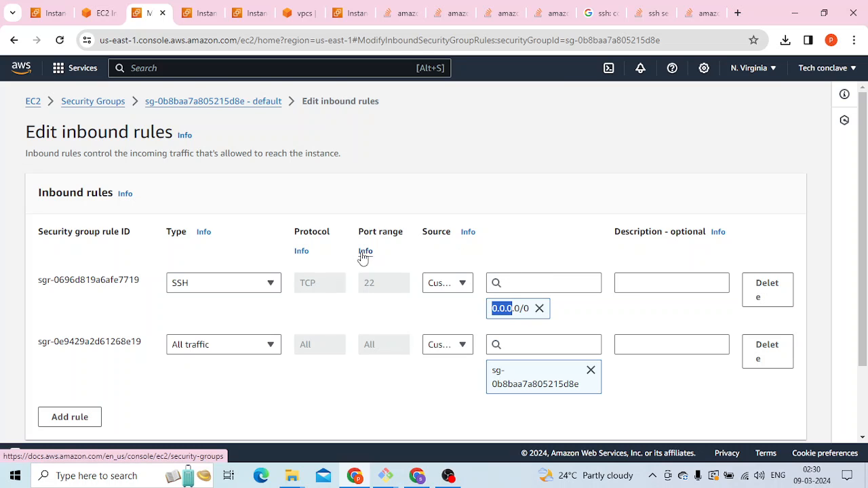
pyautogui.moveTo(228, 284)
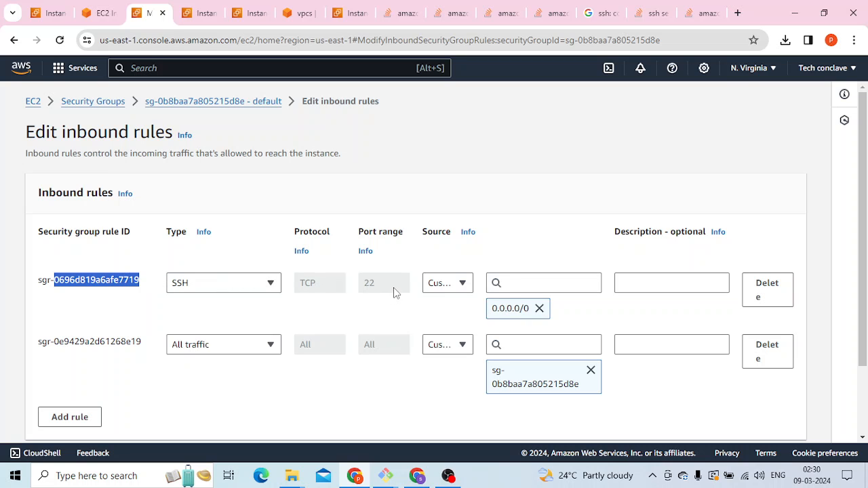
pyautogui.moveTo(450, 296)
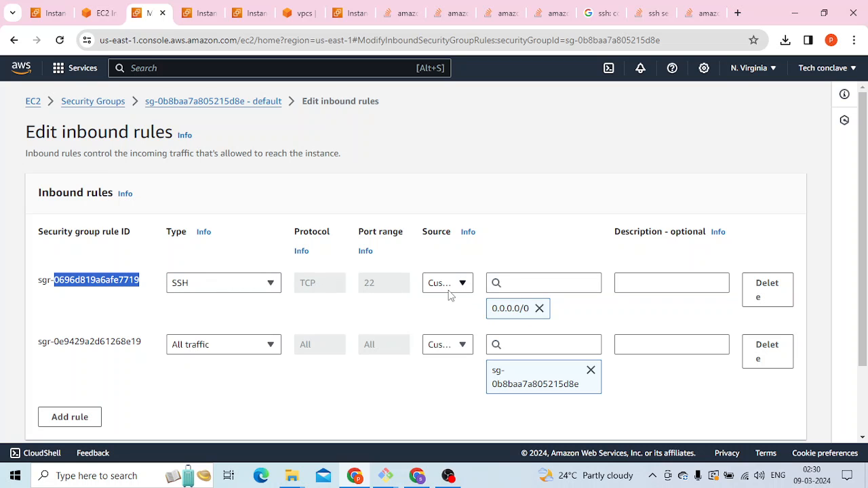
# - Scroll past the 0.0.0.0/0 warning and switch to the EC2 Instance Connect terminal tab
pyautogui.scroll(-3)
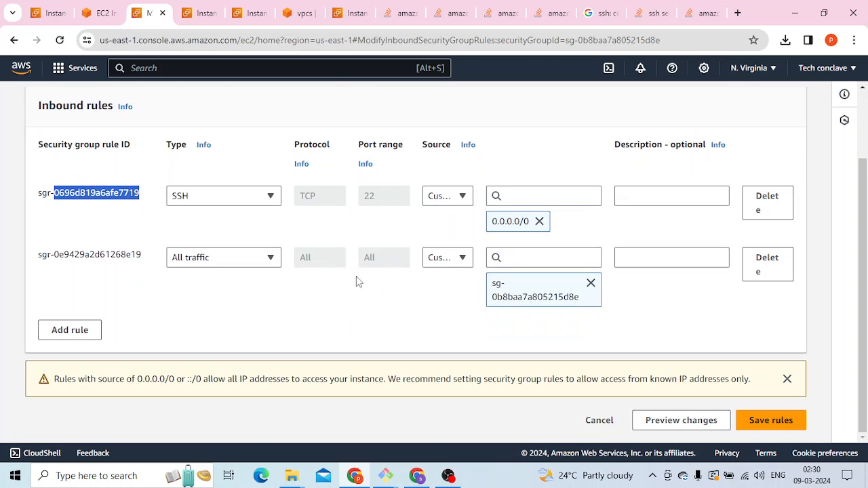
pyautogui.moveTo(378, 292)
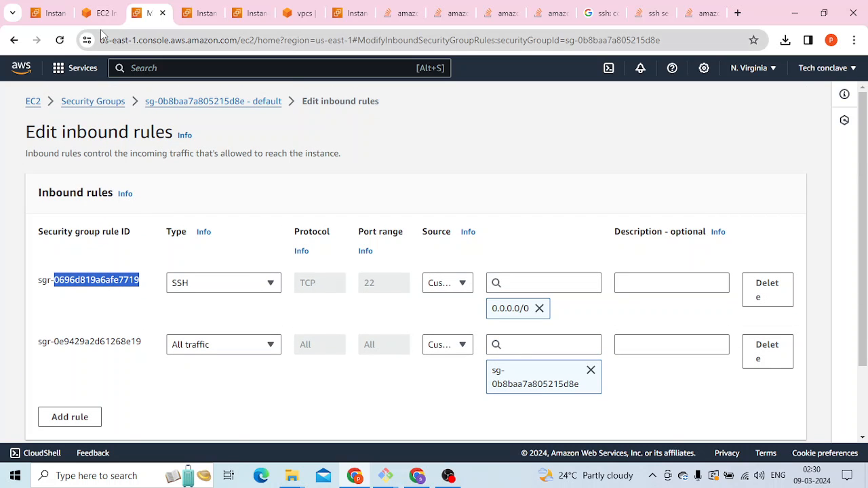
pyautogui.click(92, 12)
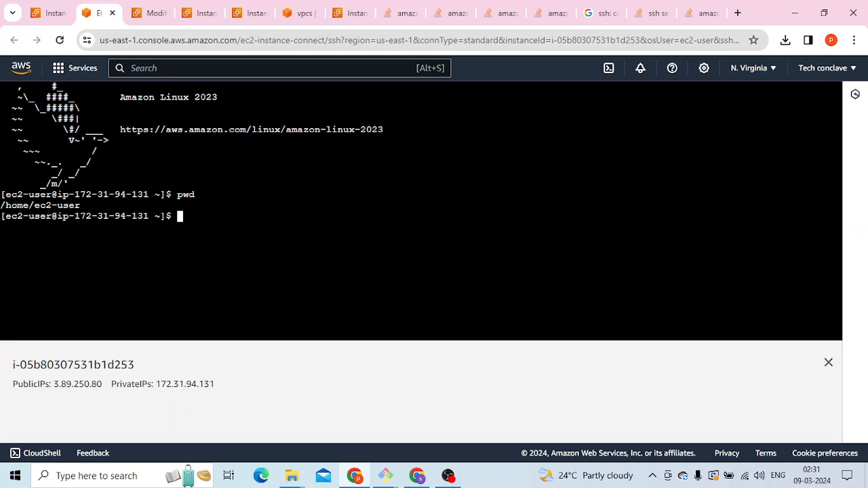
pyautogui.moveTo(517, 455)
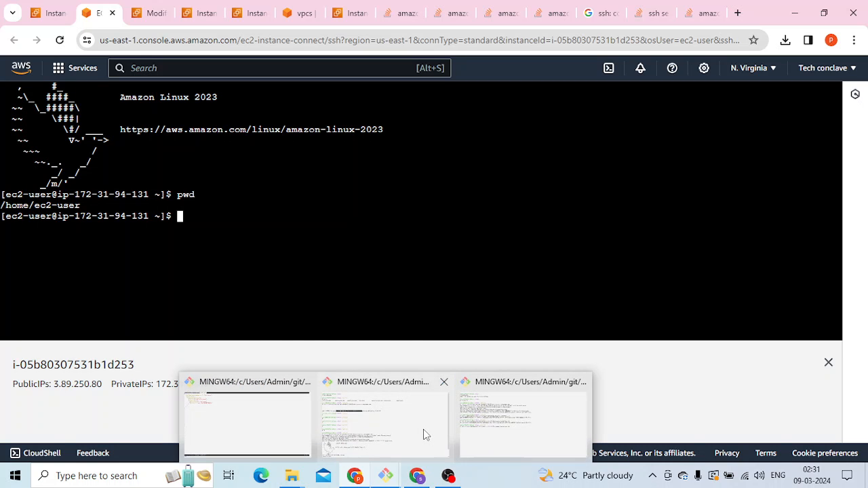
# - Show the Git Bash window and highlight the ssh output
pyautogui.click(385, 417)
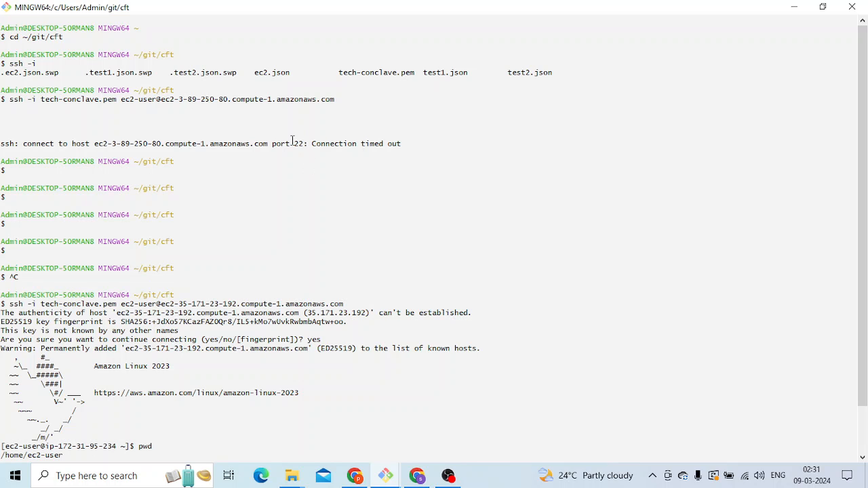
pyautogui.doubleClick(297, 143)
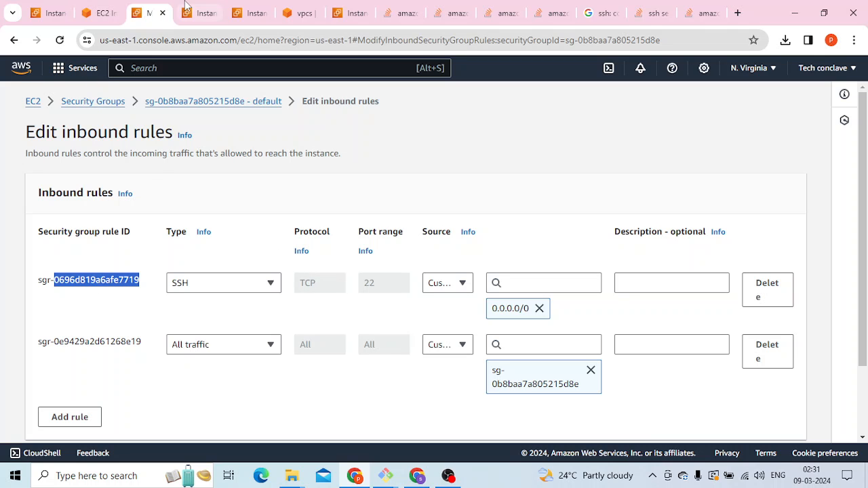
pyautogui.click(91, 13)
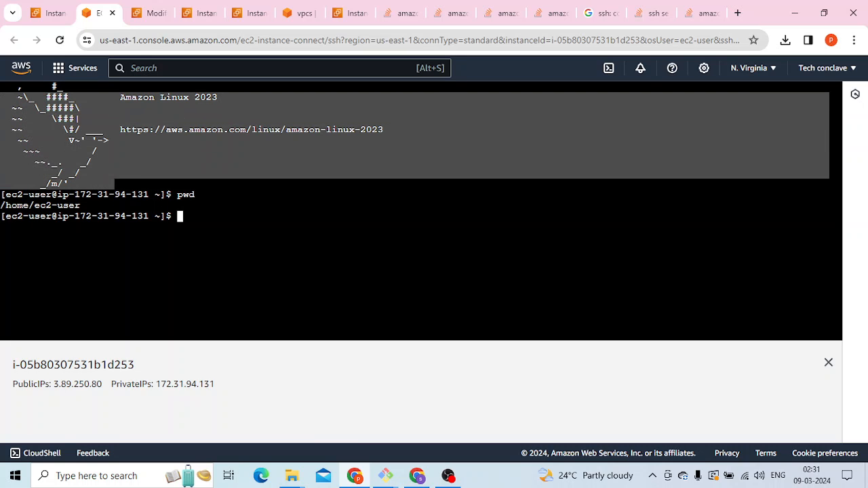
pyautogui.moveTo(149, 12)
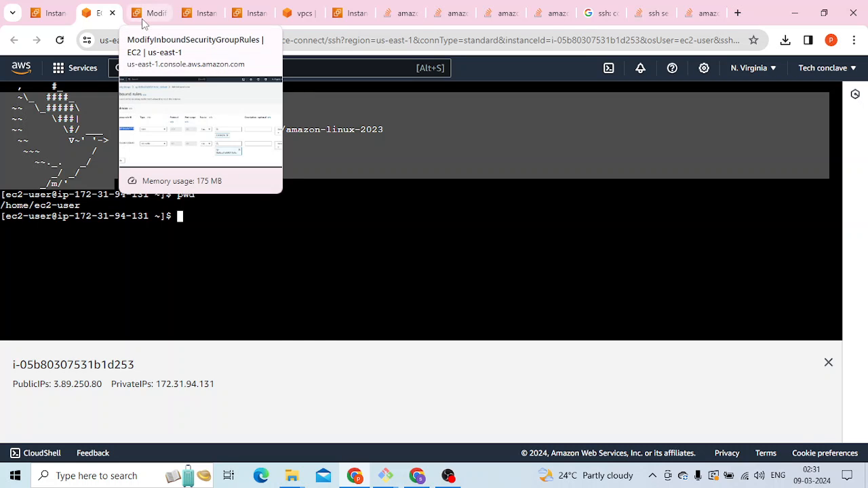
pyautogui.click(149, 12)
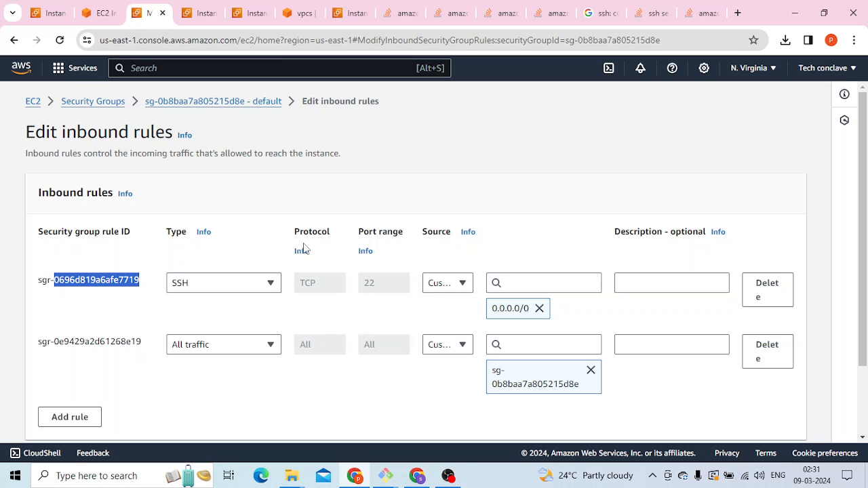
pyautogui.moveTo(267, 306)
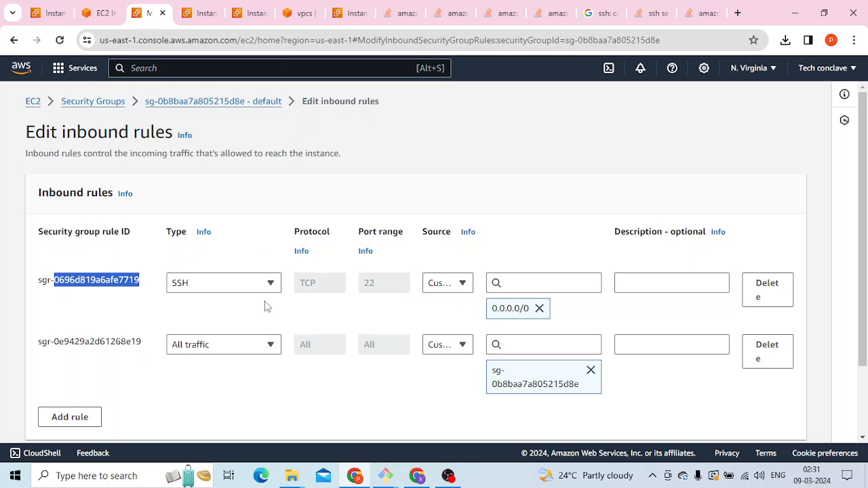
pyautogui.moveTo(352, 355)
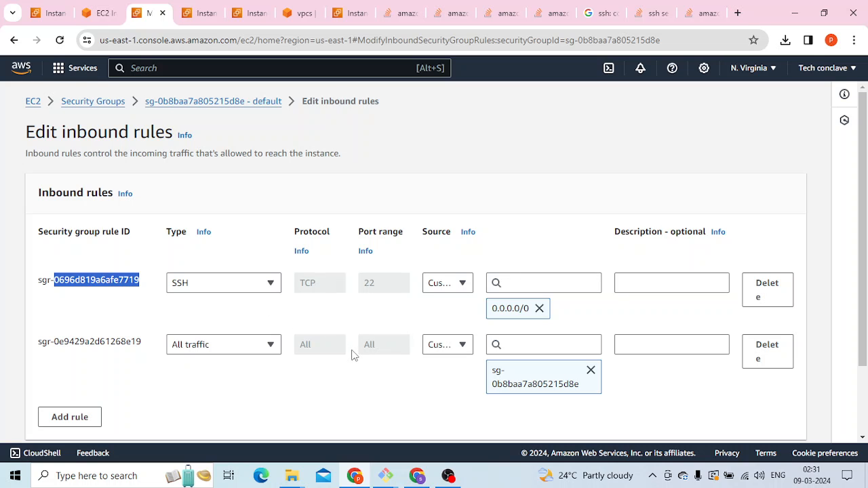
pyautogui.moveTo(418, 402)
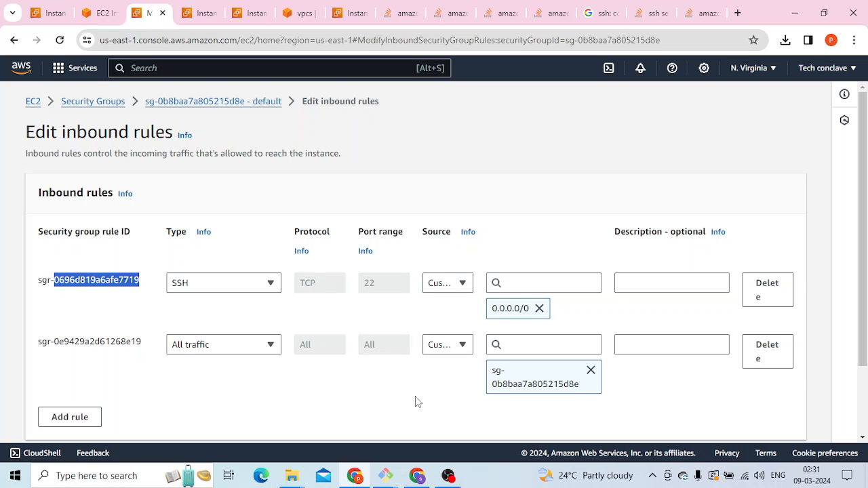
pyautogui.moveTo(460, 466)
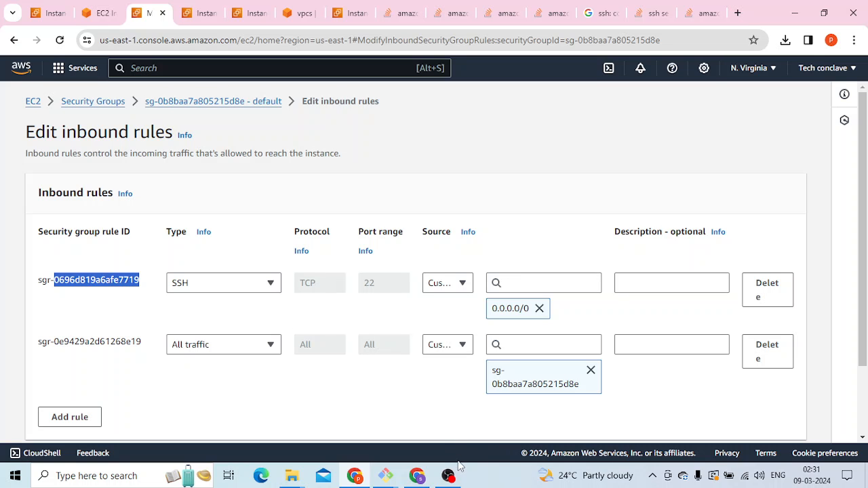
pyautogui.click(448, 475)
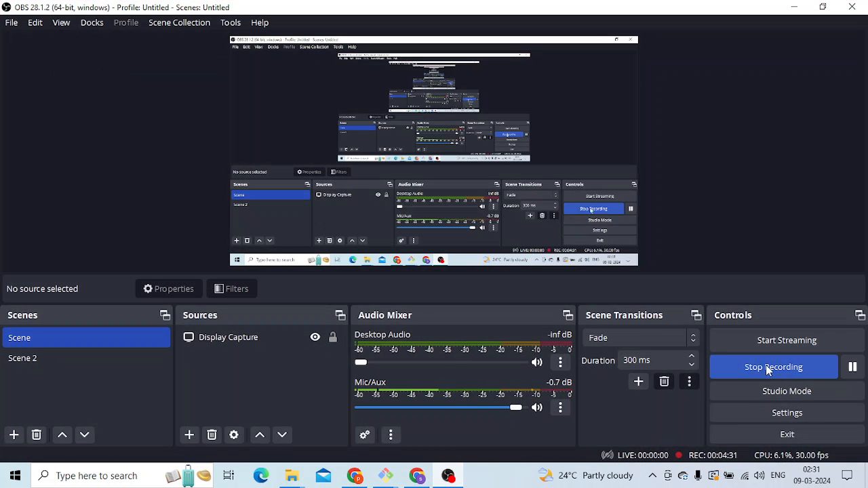